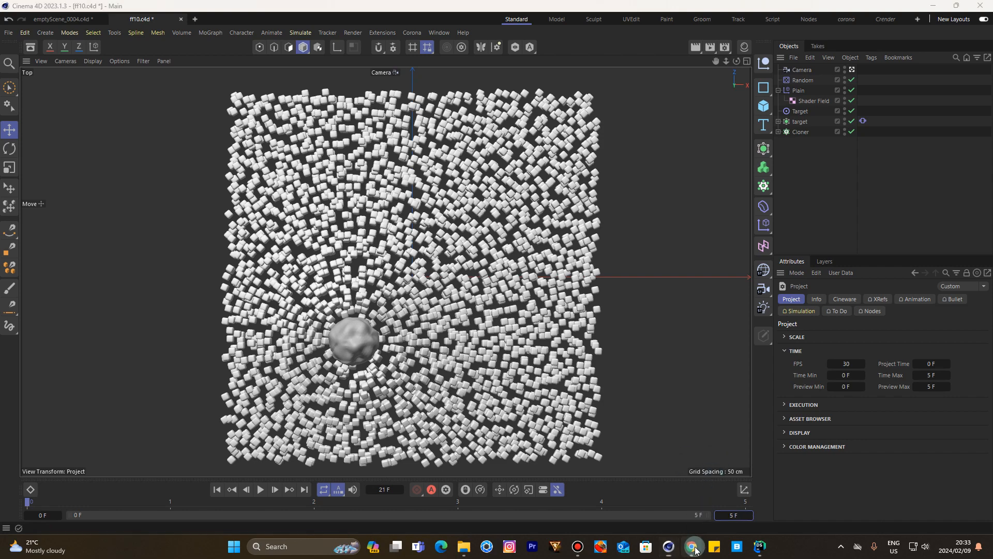
Show the YouTube Studio channel comments page with the Alembic baking question
left_click(690, 550)
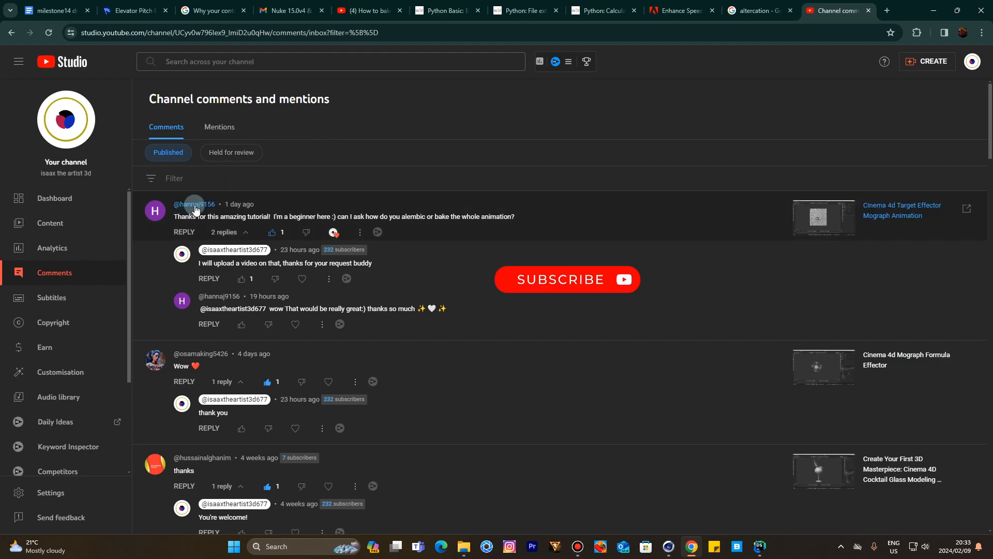
mouse_move(442, 169)
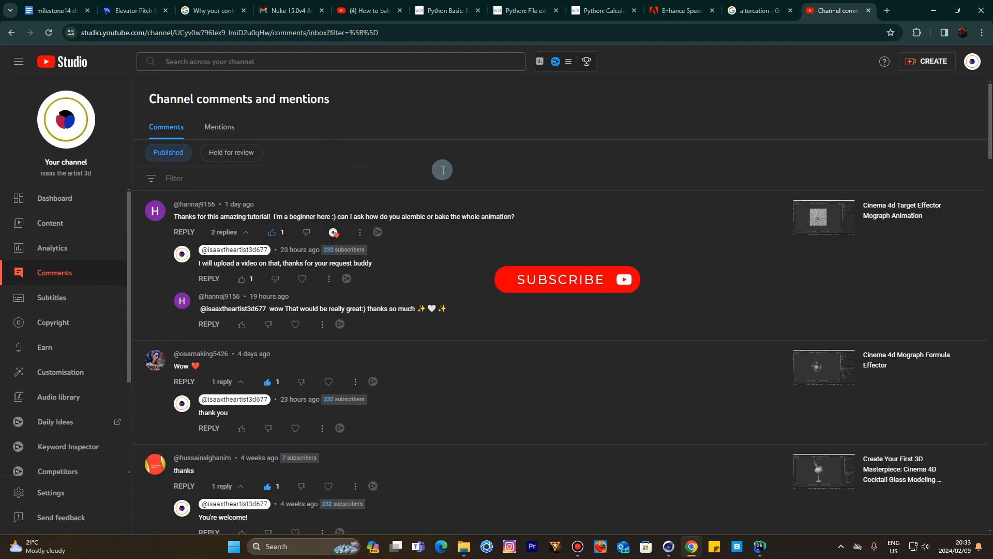
mouse_move(429, 200)
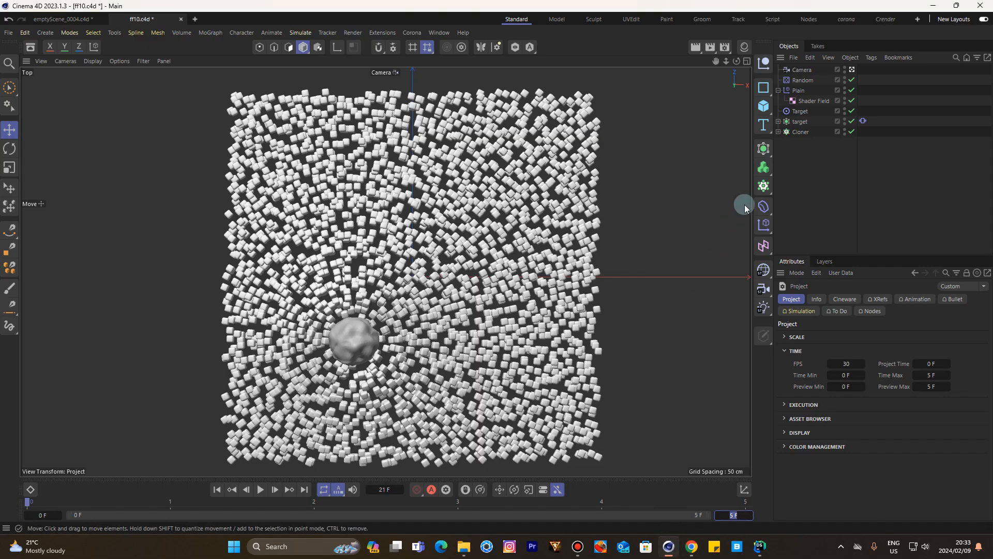
mouse_move(842, 184)
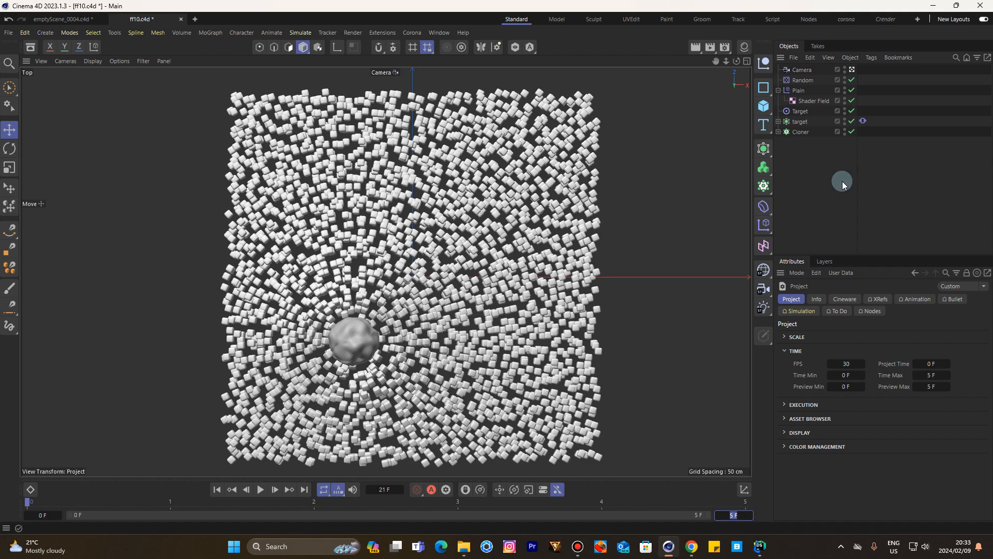
mouse_move(801, 140)
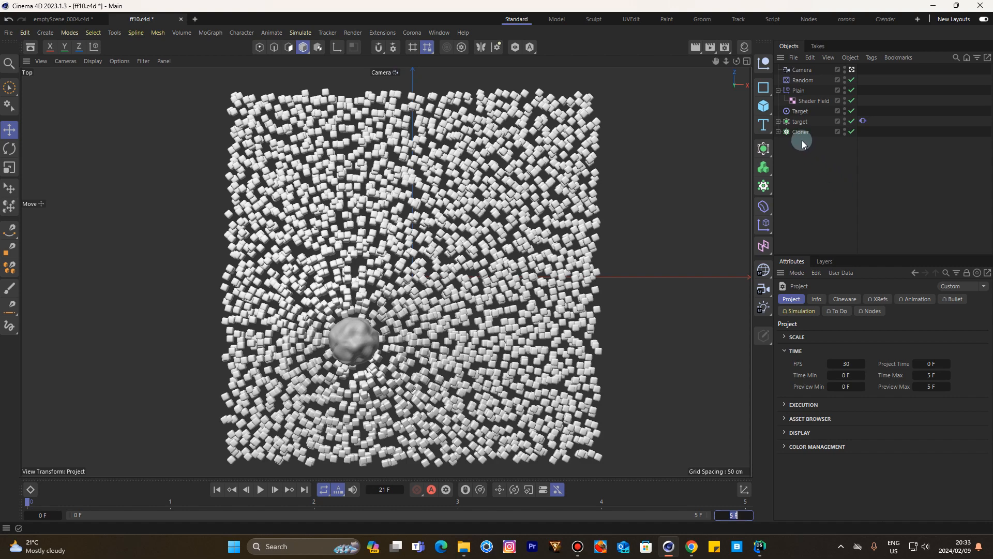
Bake the selected cube Cloner to an Alembic file via its Object Manager context menu
left_click(799, 132)
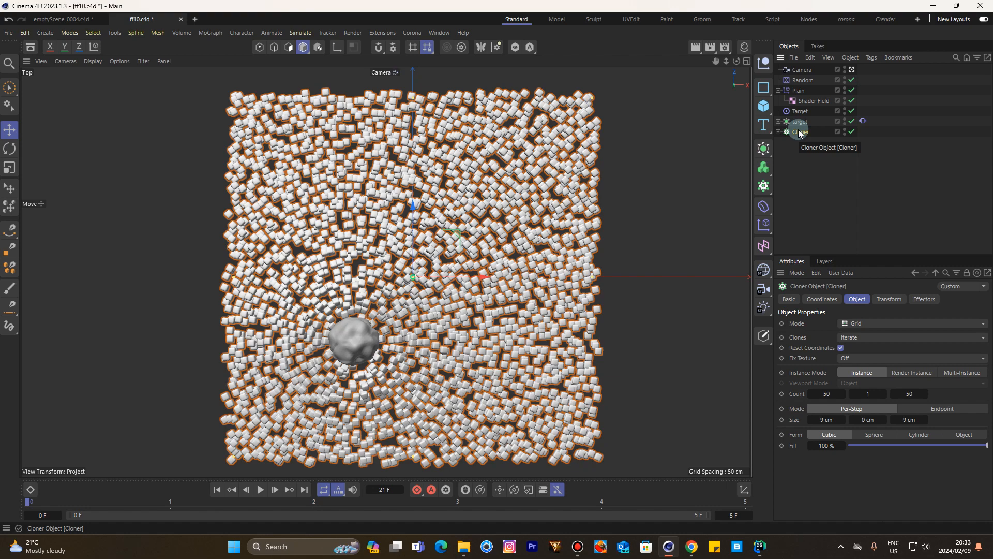
right_click(800, 132)
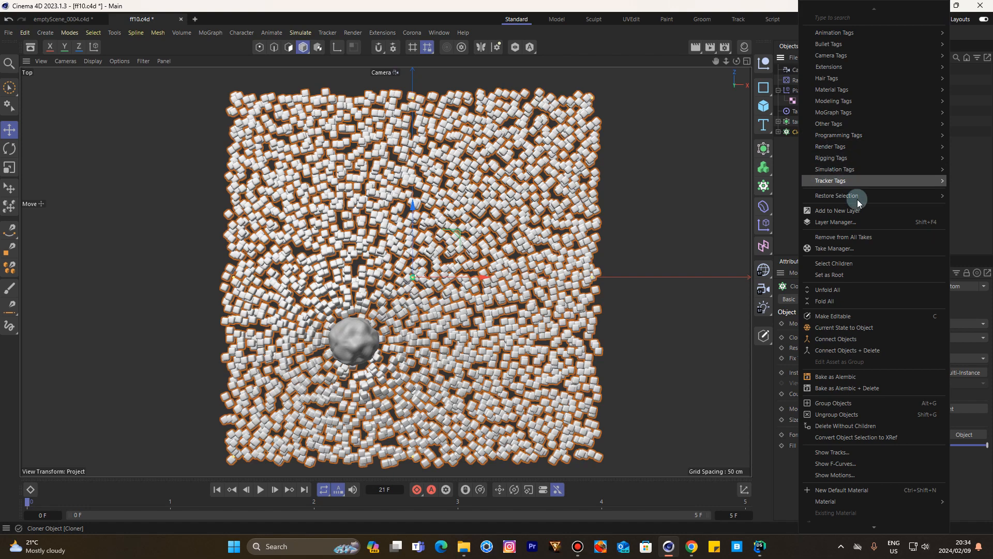
mouse_move(833, 377)
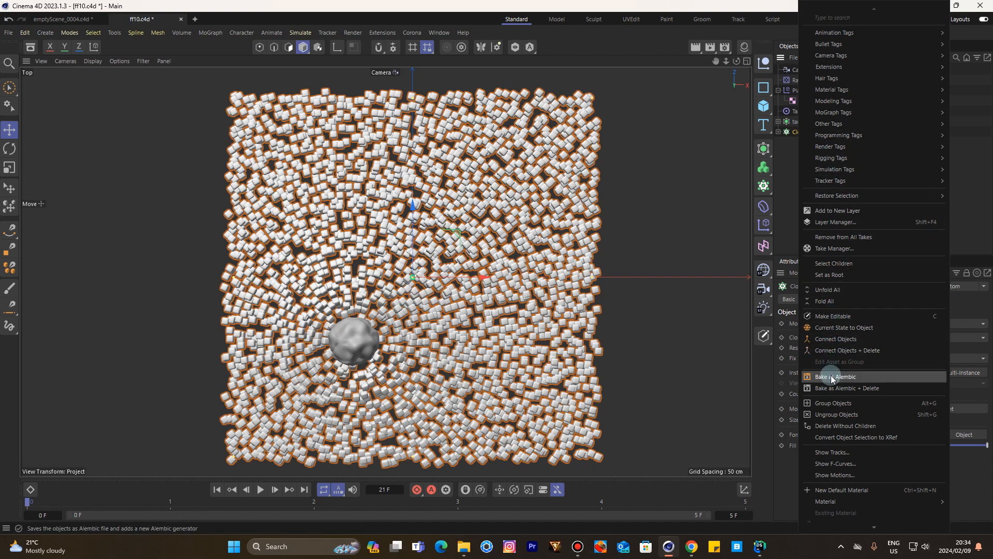
left_click(836, 376)
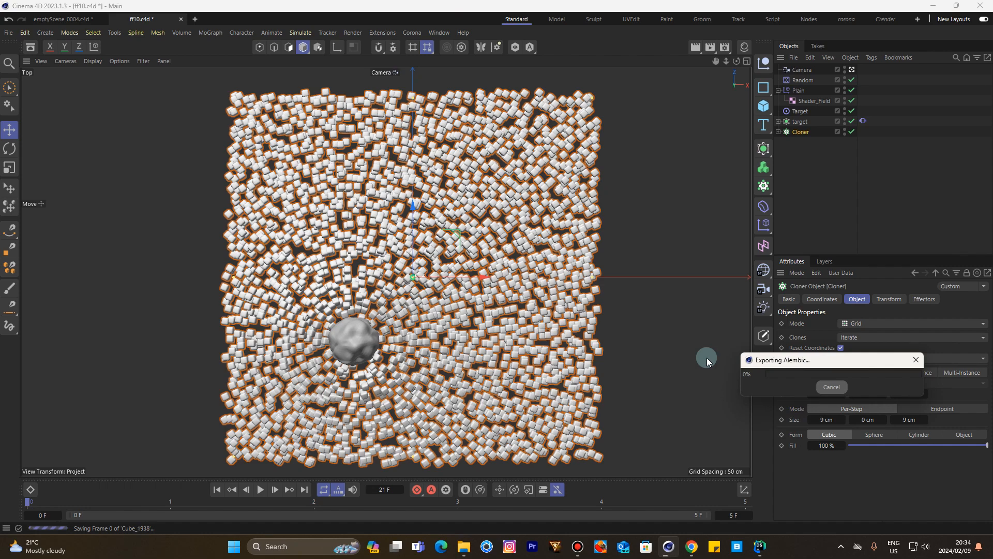
mouse_move(89, 535)
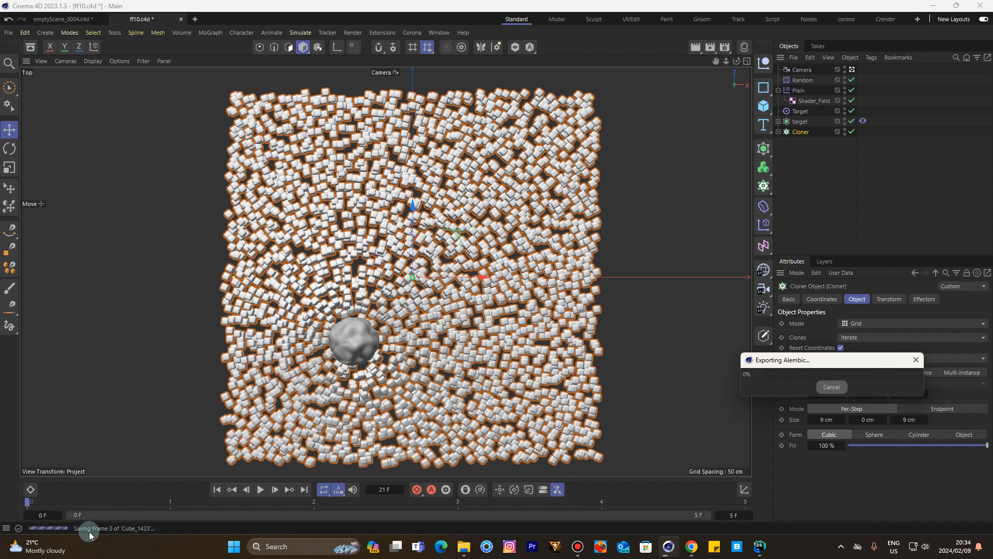
mouse_move(190, 524)
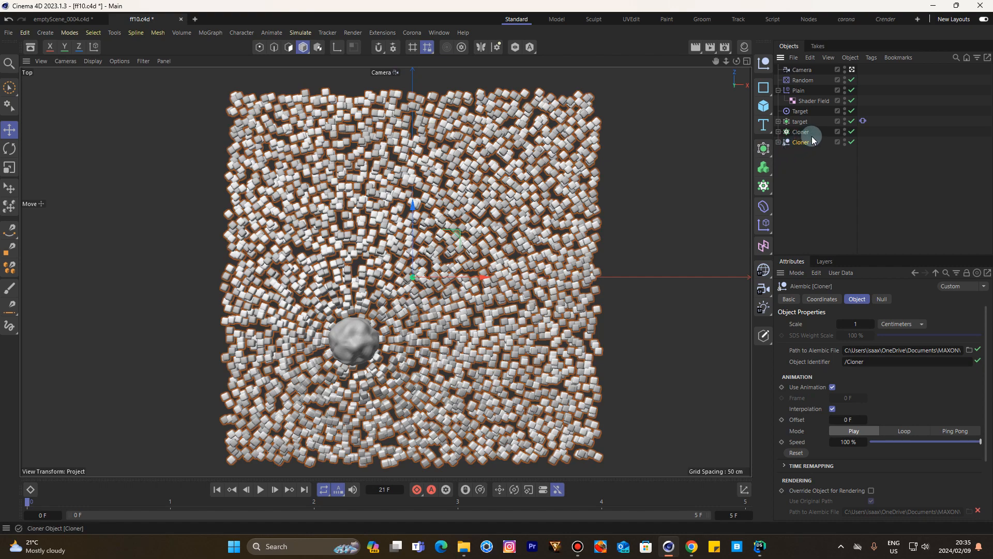
Expand the baked Alembic Cloner and browse its Cube_0 to Cube_2499 children, then collapse it
left_click(851, 131)
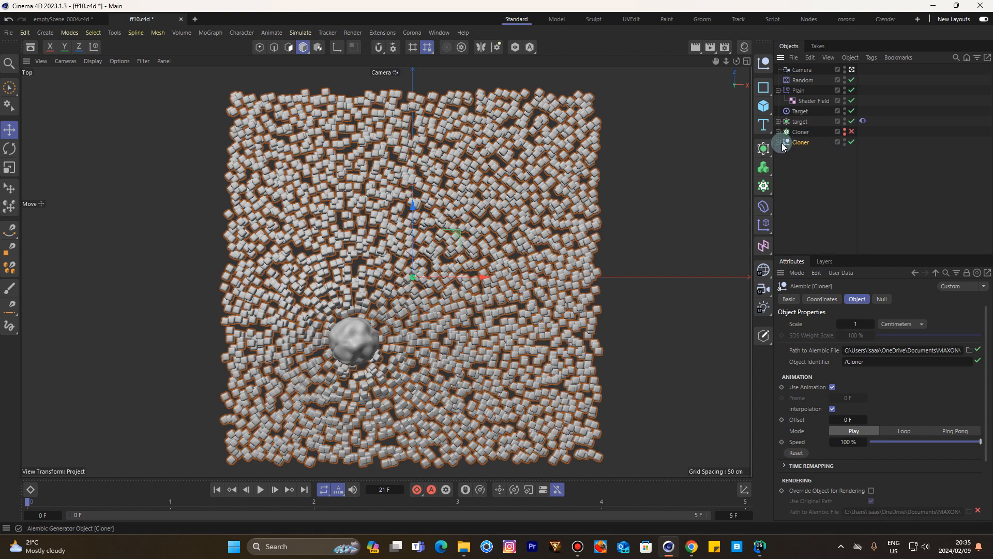
left_click(786, 141)
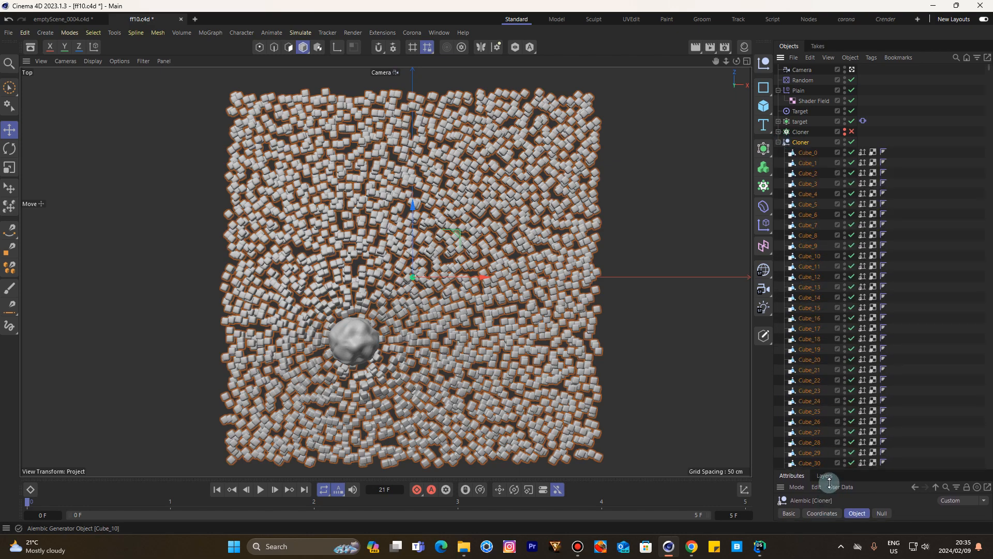
scroll("down", 3)
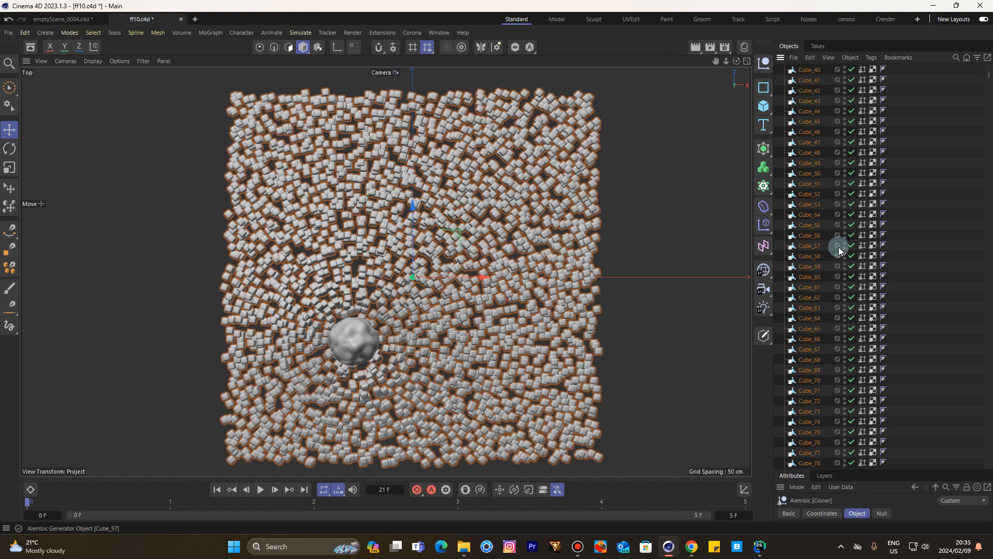
scroll("down", 3)
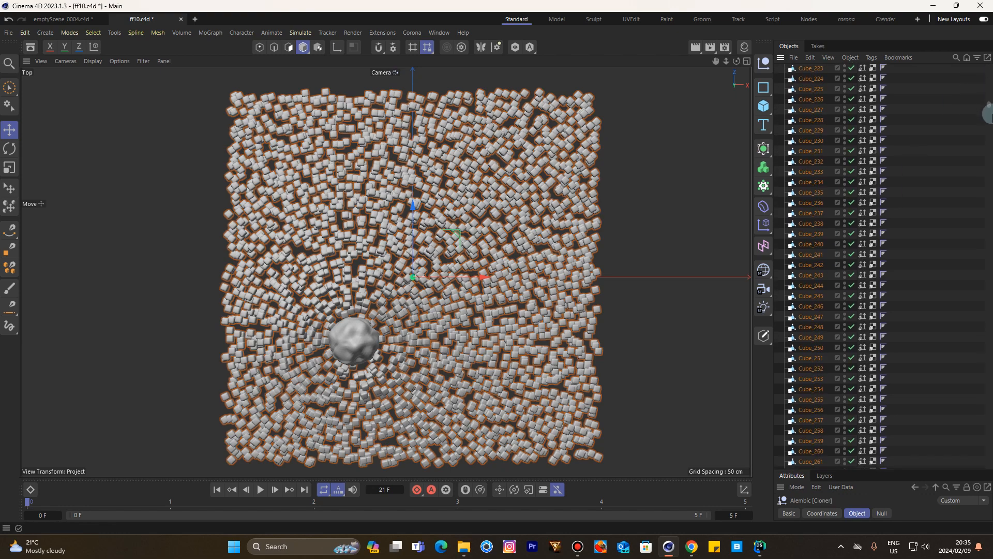
scroll("down", 3)
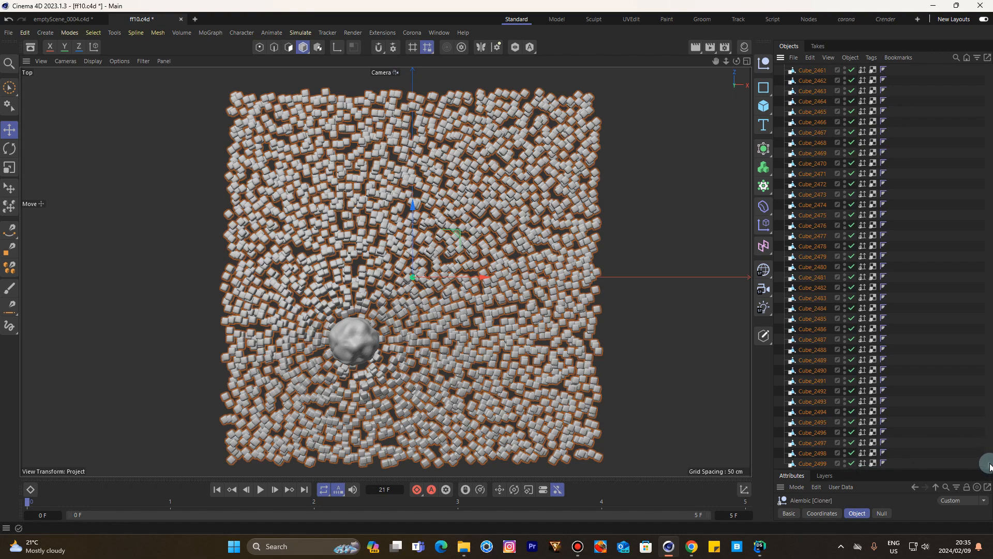
scroll("up", 3)
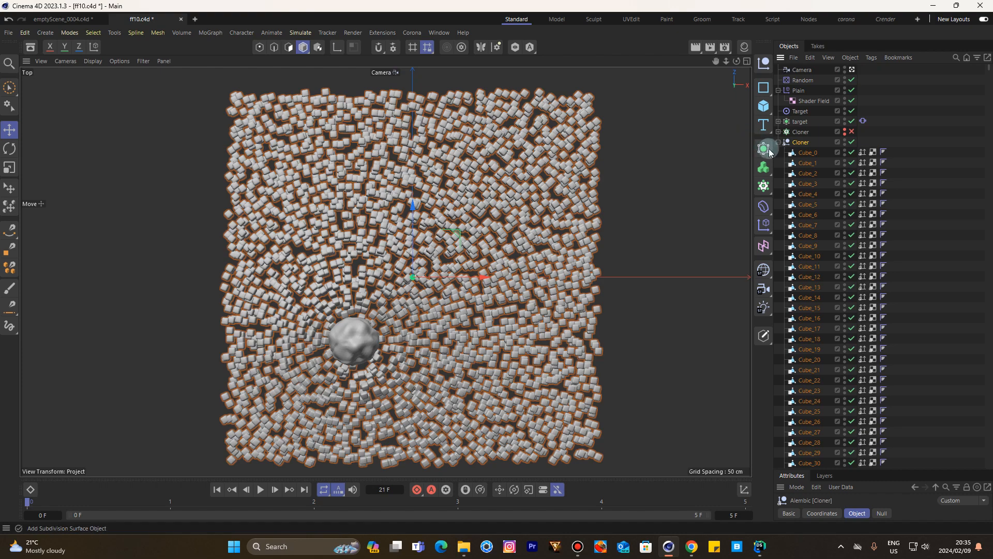
left_click(801, 141)
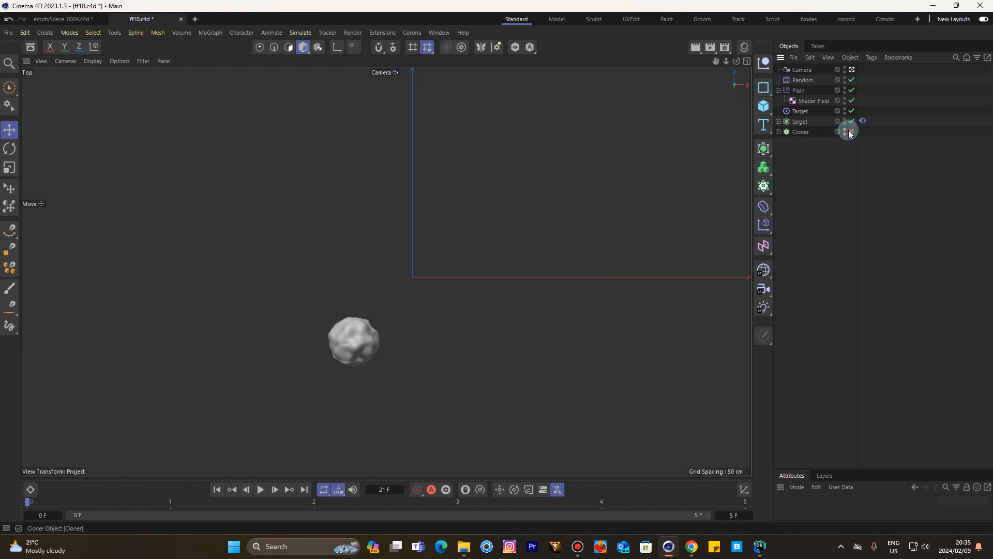
Re-enable the original Cloner and nest it inside a new Connect object
left_click(852, 131)
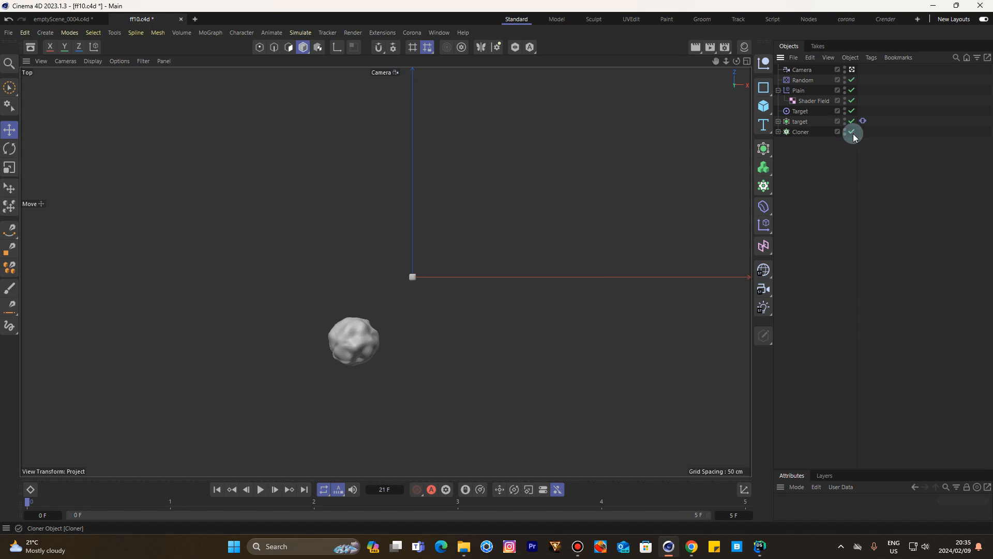
left_click(851, 131)
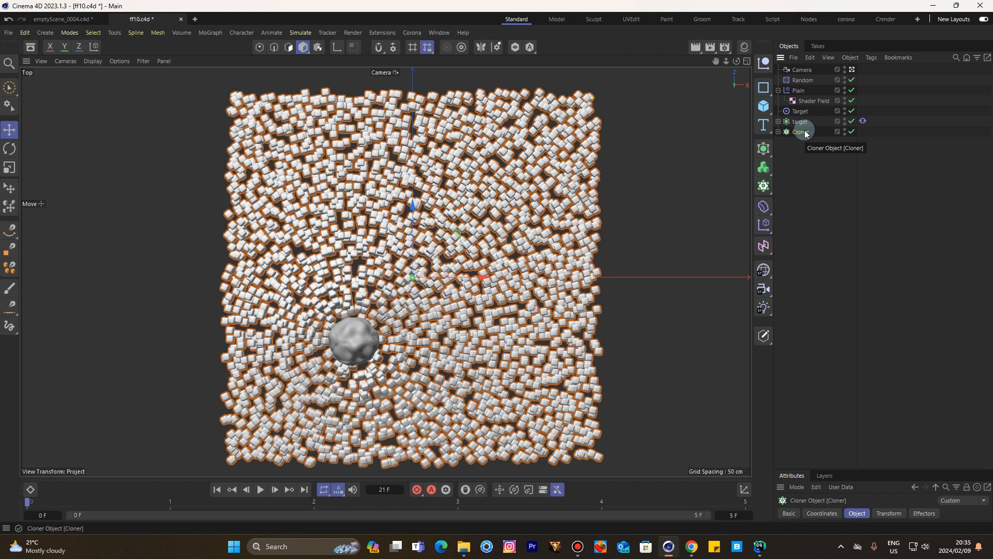
mouse_move(763, 290)
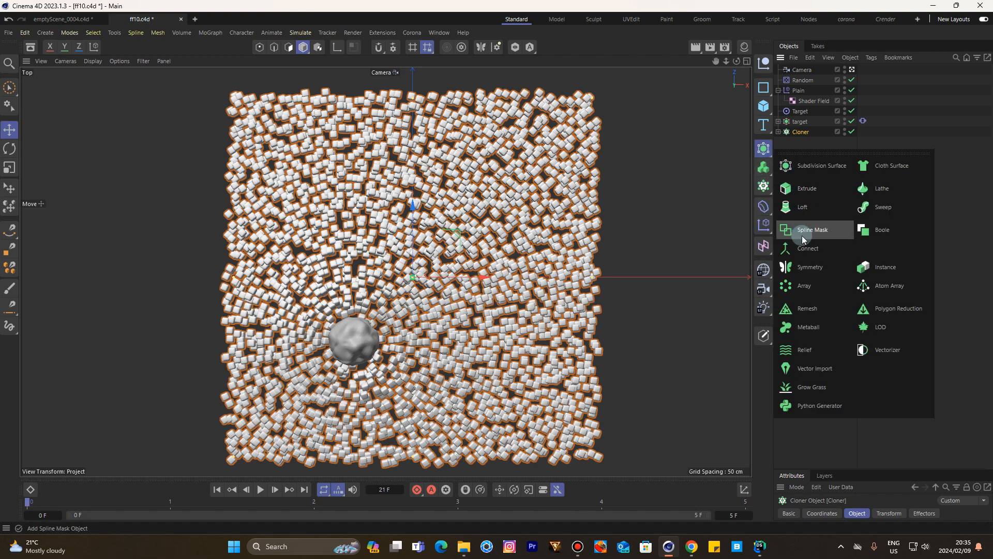
left_click(808, 247)
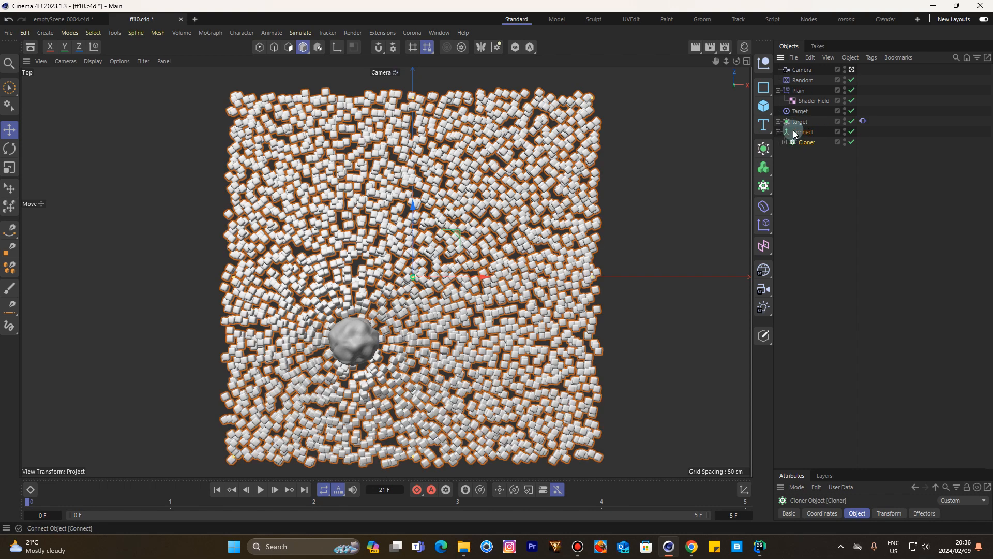
left_click(803, 132)
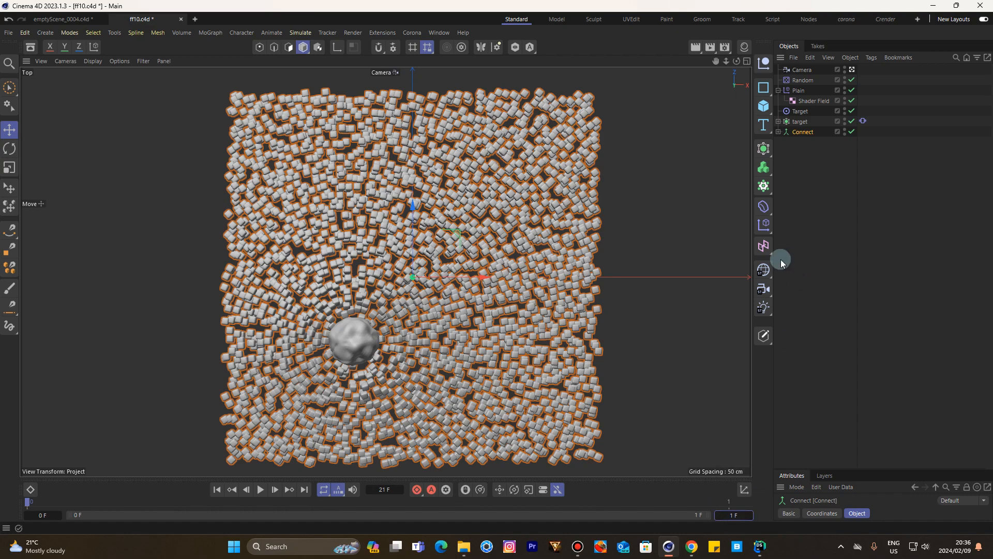
mouse_move(794, 279)
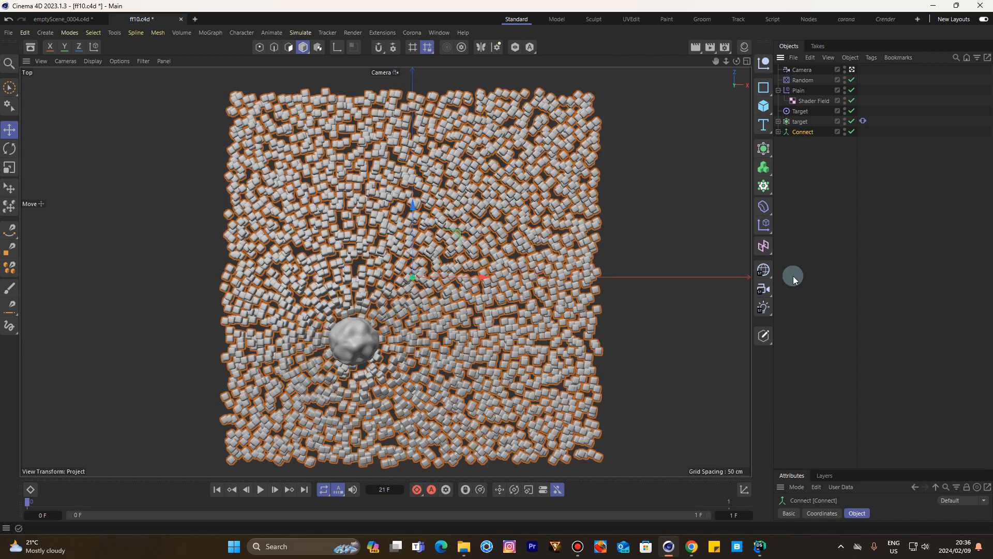
Bake the Connect object to Alembic and select the resulting baked copy
right_click(803, 131)
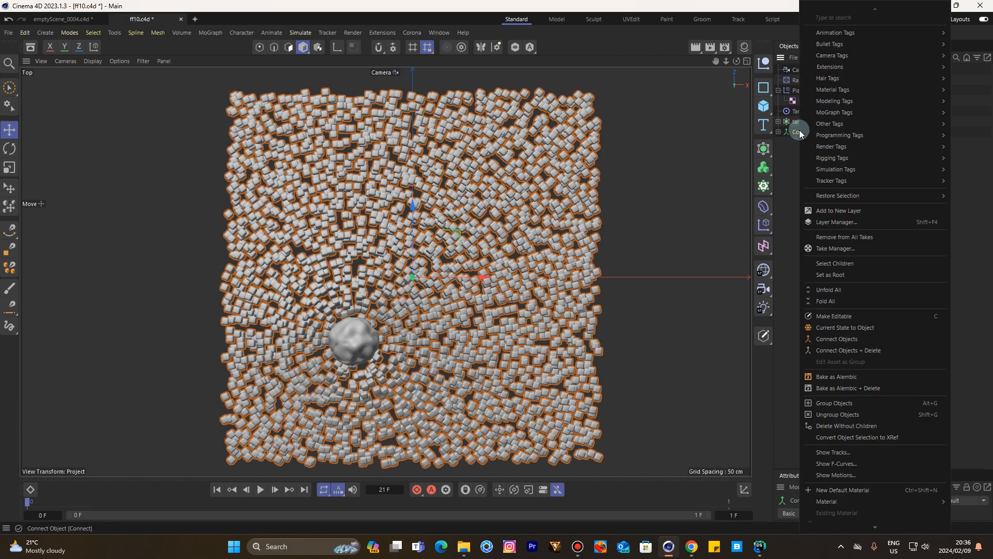
mouse_move(836, 376)
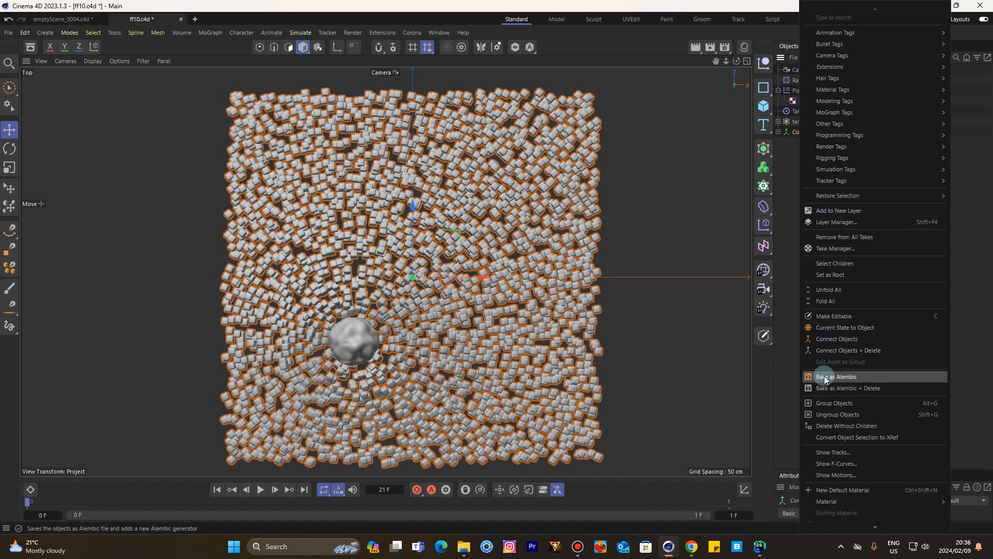
left_click(836, 376)
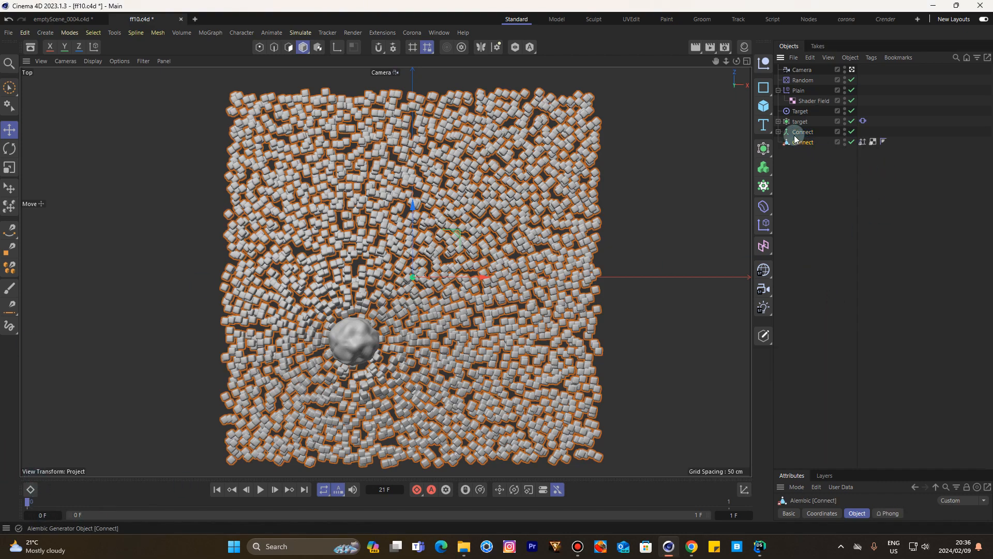
left_click(779, 131)
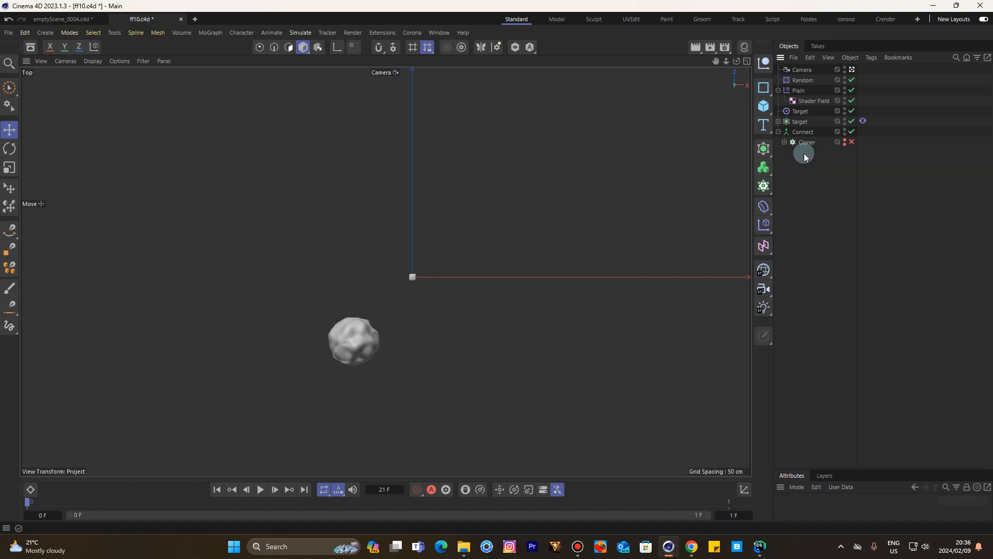
Discard the baked copy, re-enable the Cloner so cubes reappear, and bring up the File menu
left_click(851, 141)
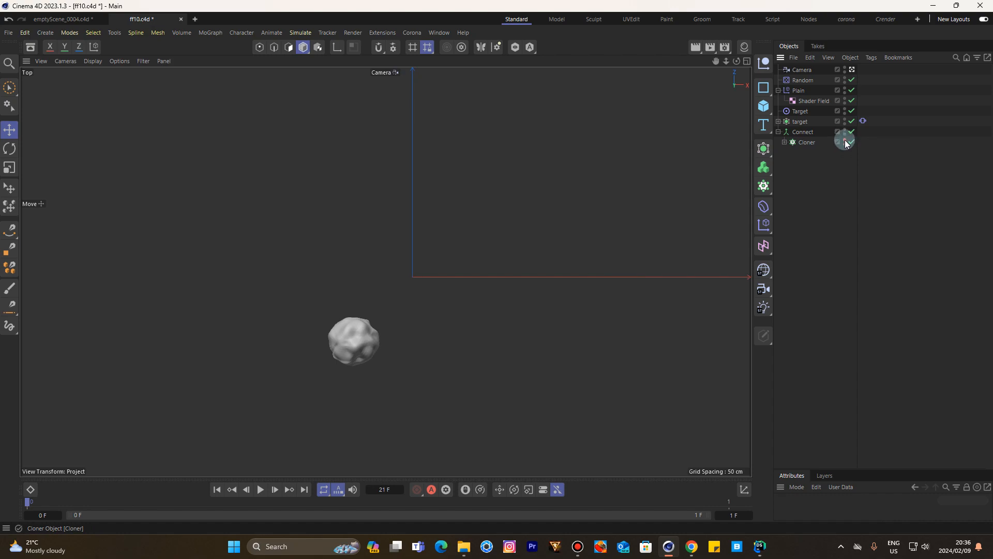
left_click(851, 142)
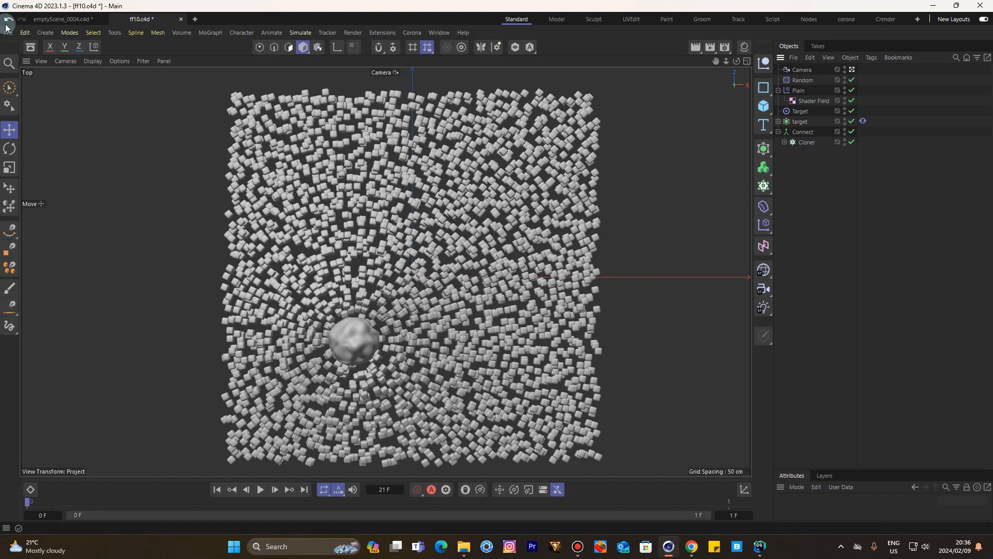
left_click(8, 32)
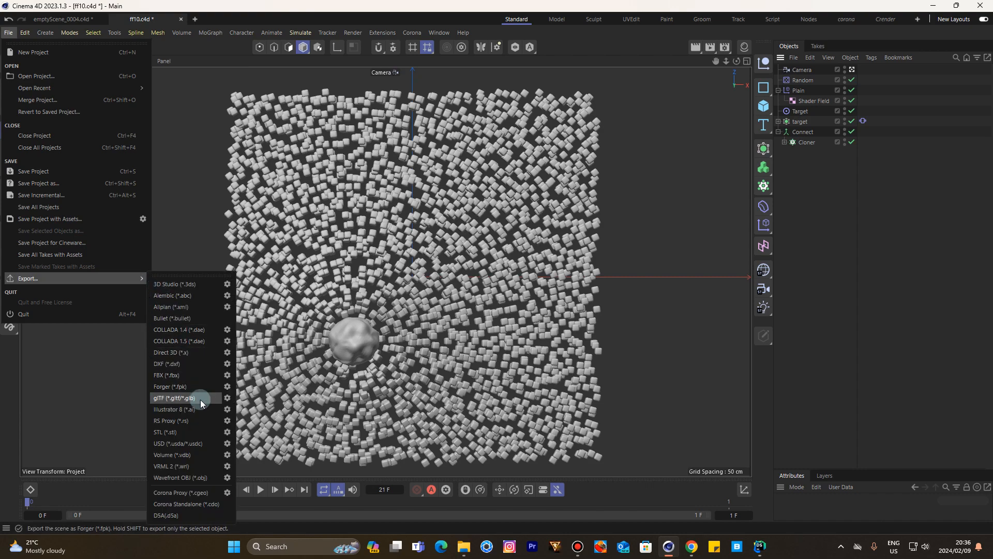
mouse_move(180, 295)
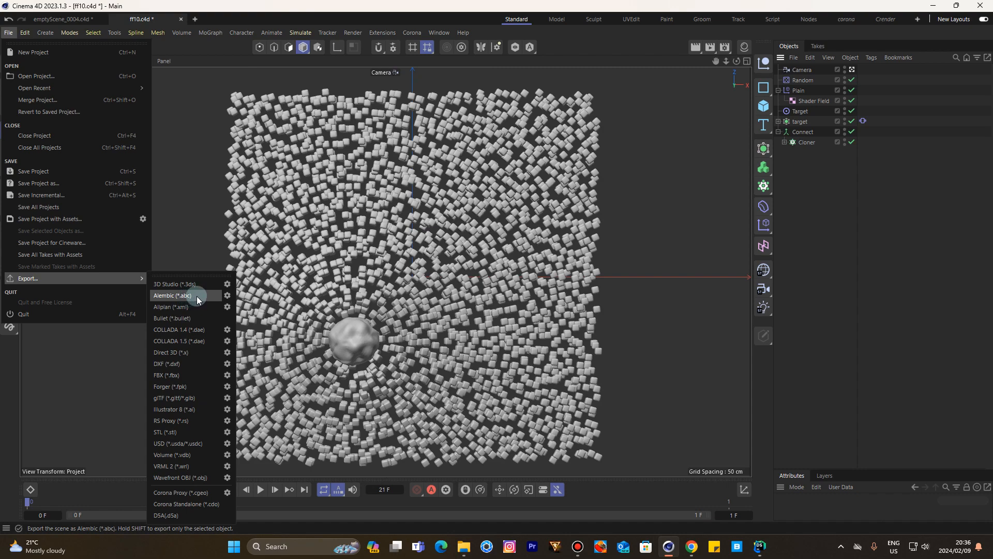
Start File > Export to Alembic and cancel the Save File dialog offering ff10.abc
left_click(171, 295)
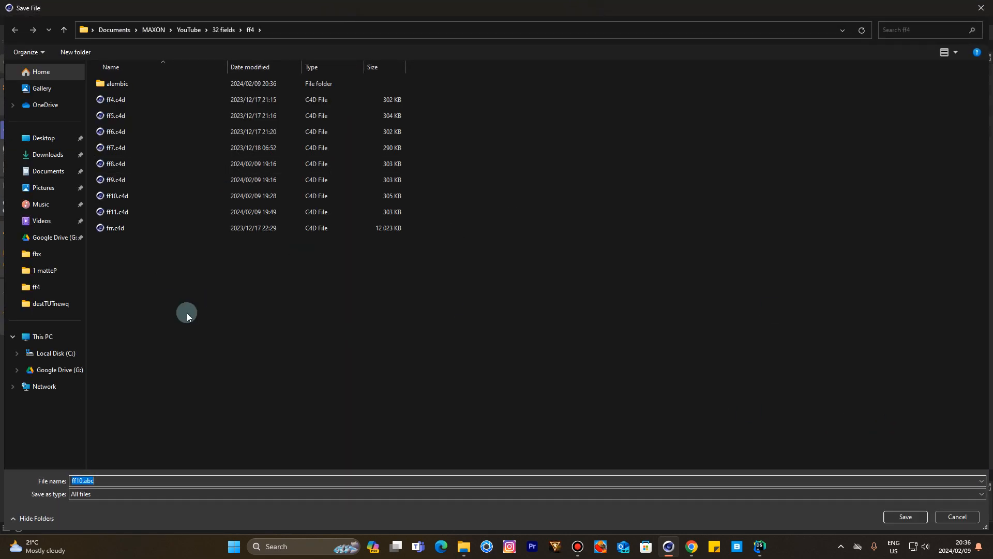
mouse_move(988, 348)
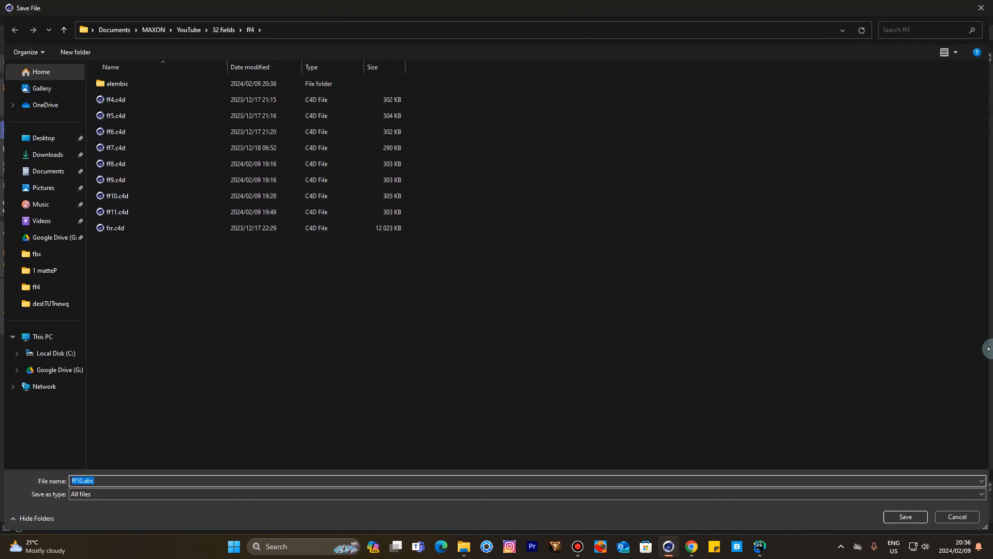
mouse_move(958, 516)
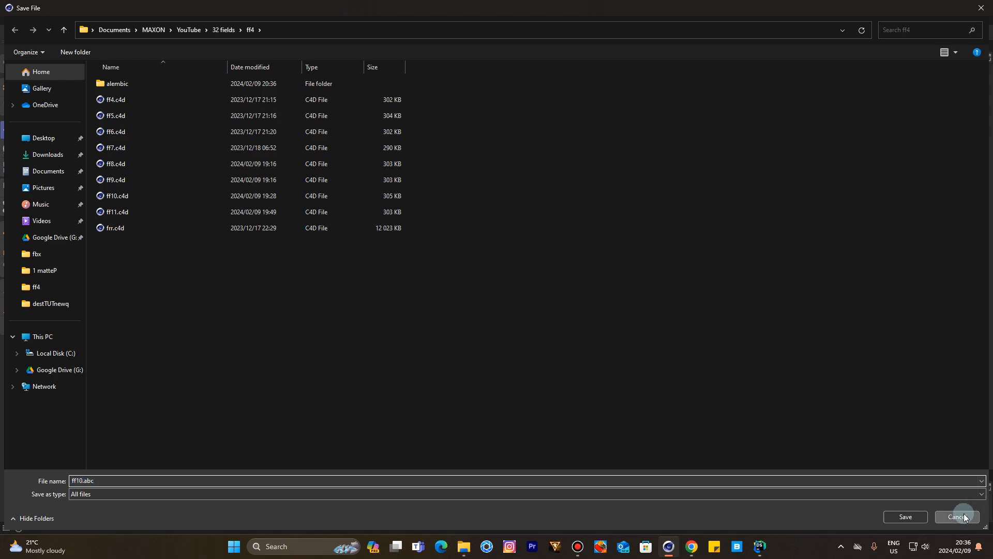
left_click(960, 517)
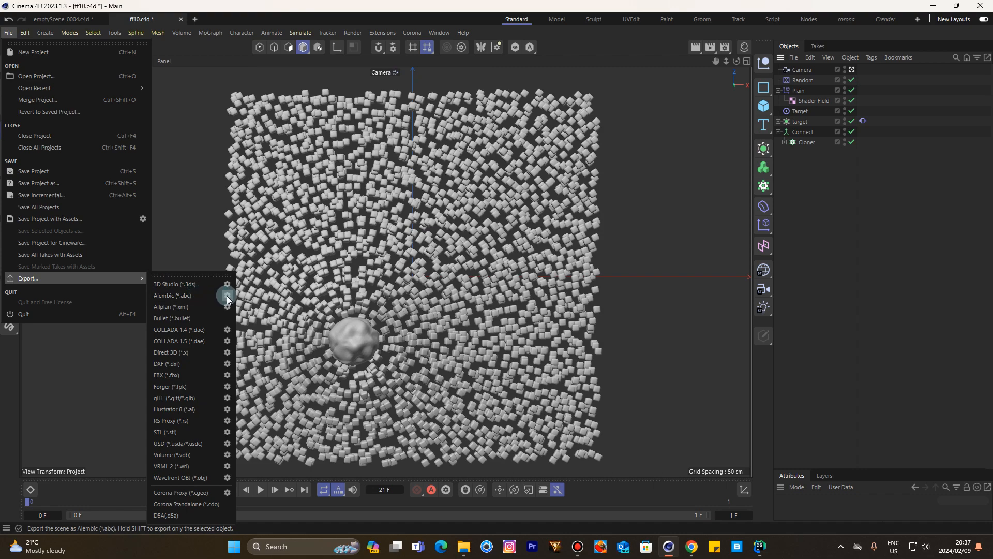
left_click(170, 295)
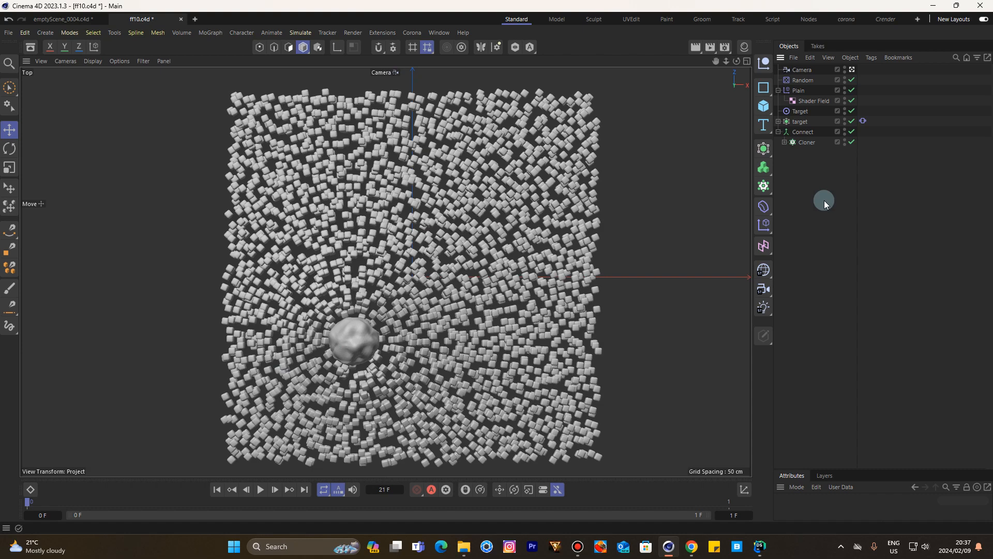
mouse_move(465, 193)
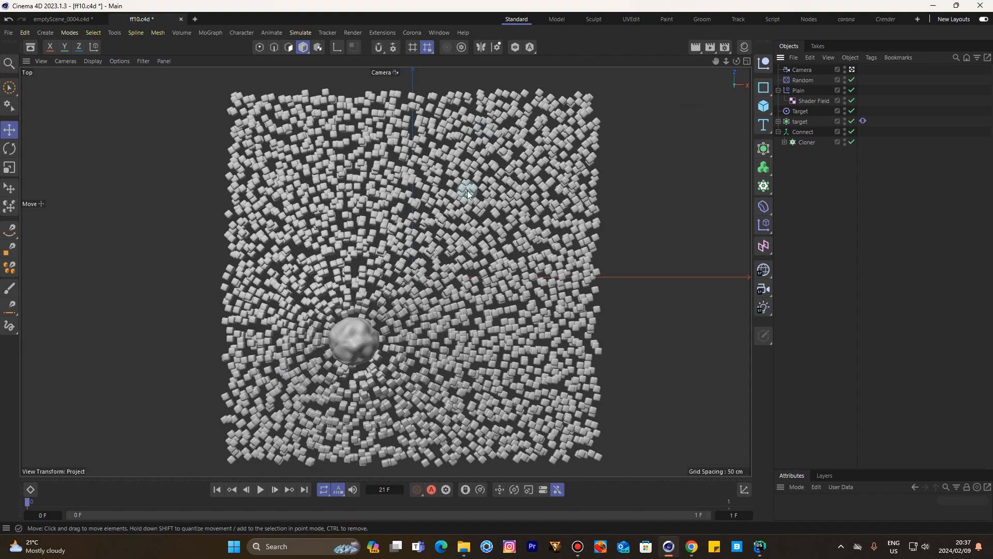
mouse_move(283, 247)
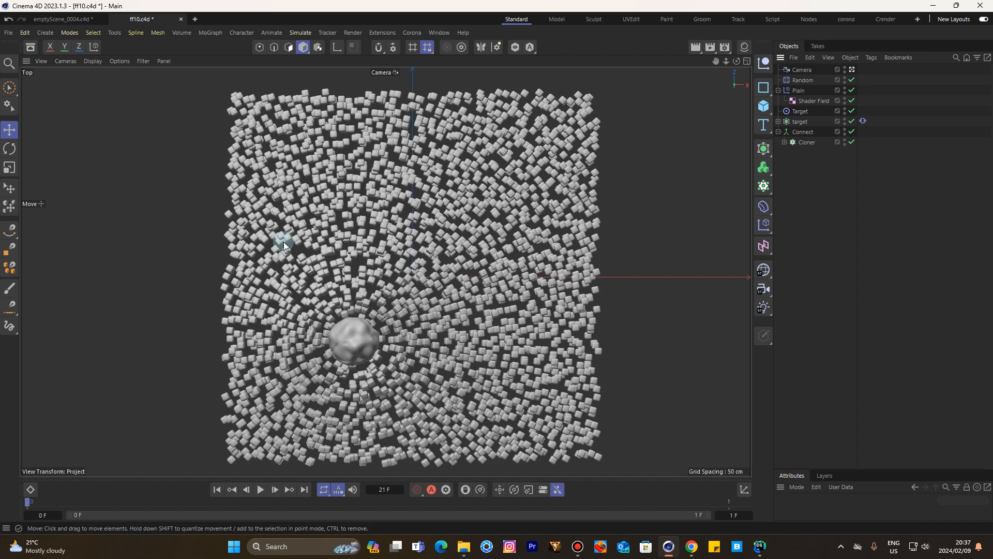
mouse_move(638, 249)
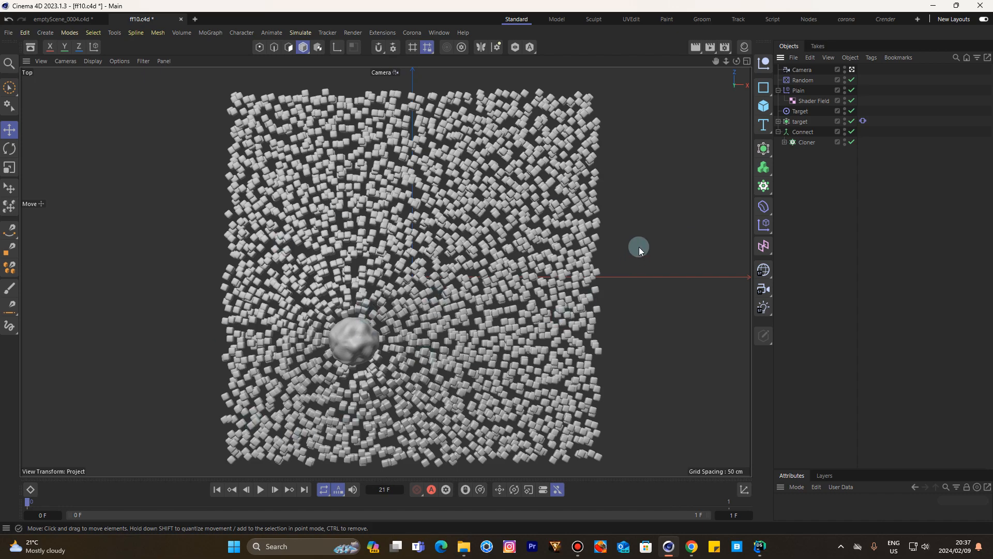
Play the 1000-frame animation of the sphere pushing through the cube field
left_click(259, 490)
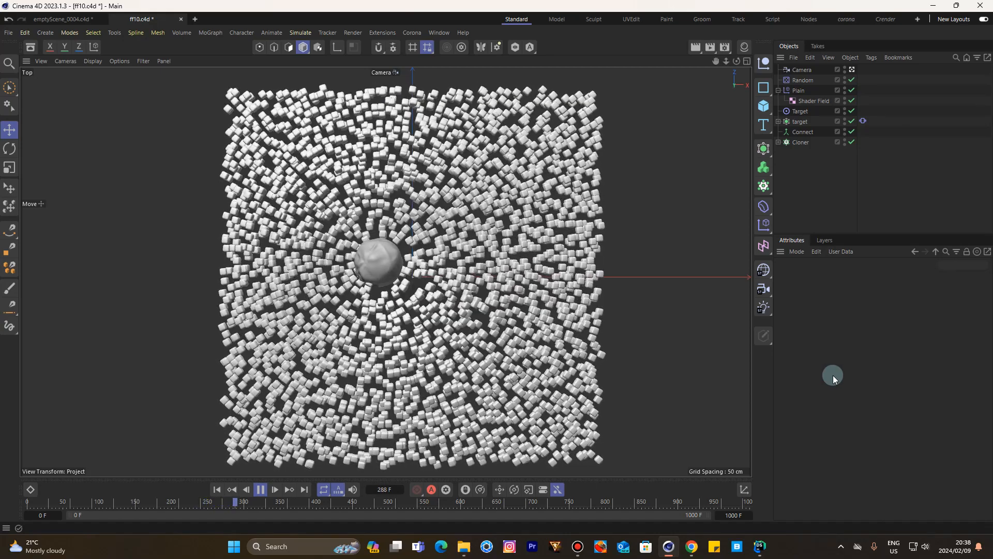
left_click(259, 490)
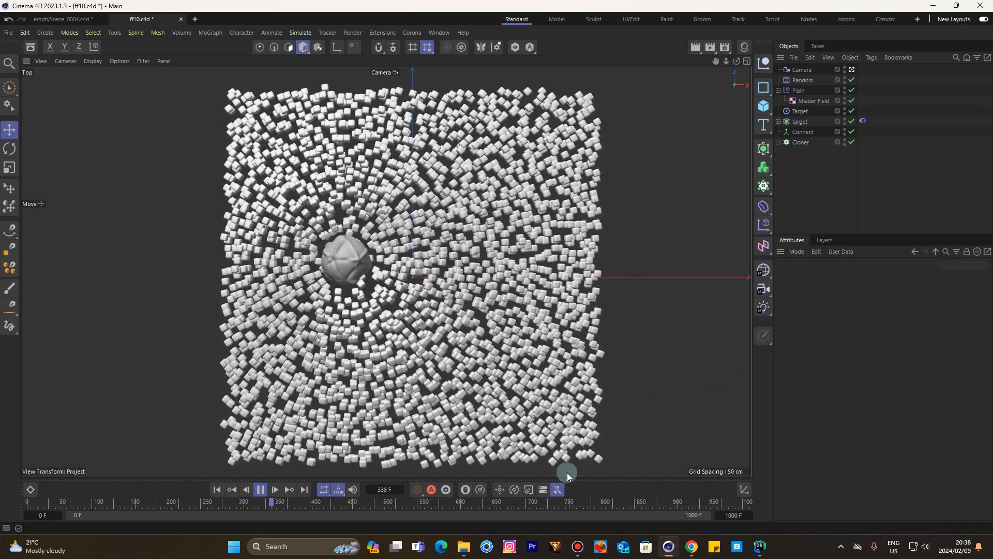